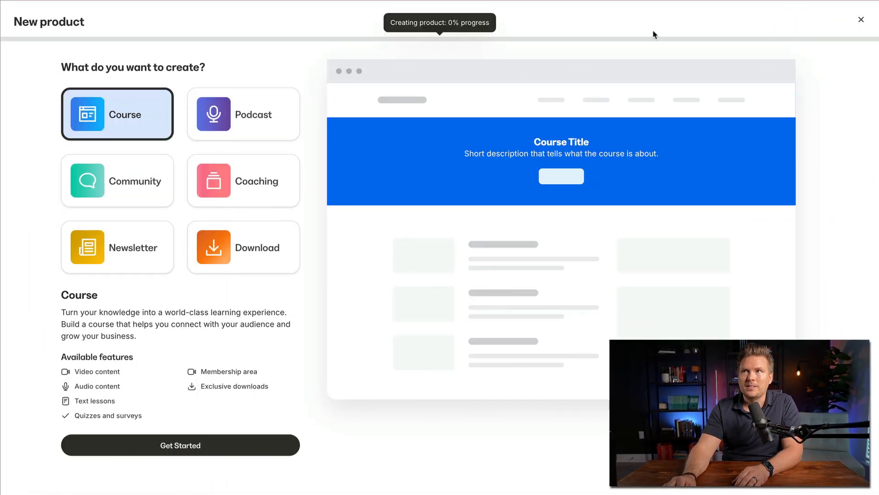
- Choose Community as the type of product to create
click(117, 180)
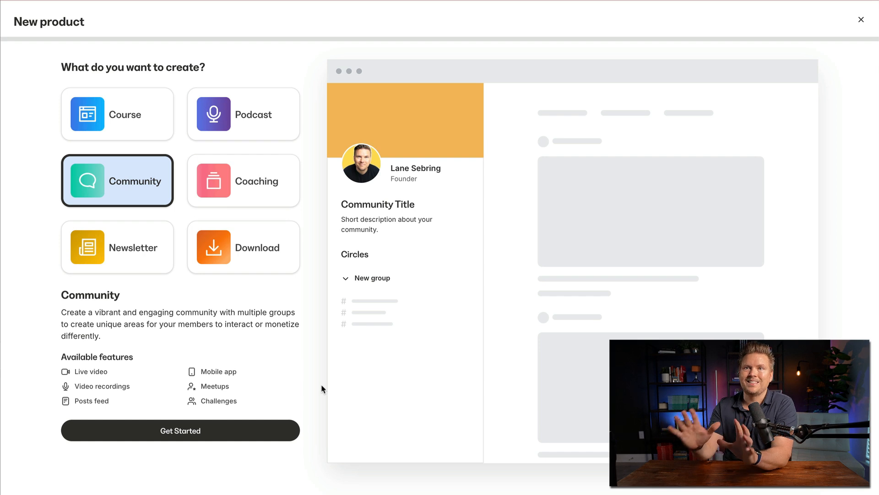
mouse_move(133, 364)
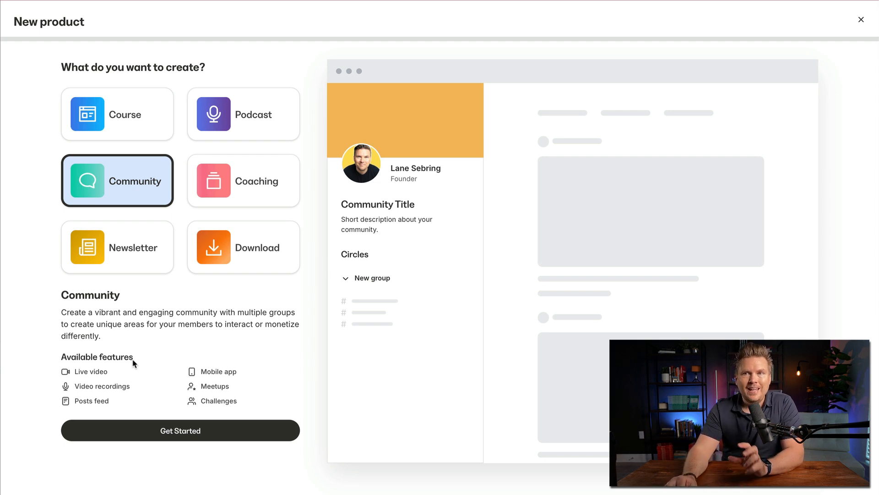
mouse_move(92, 388)
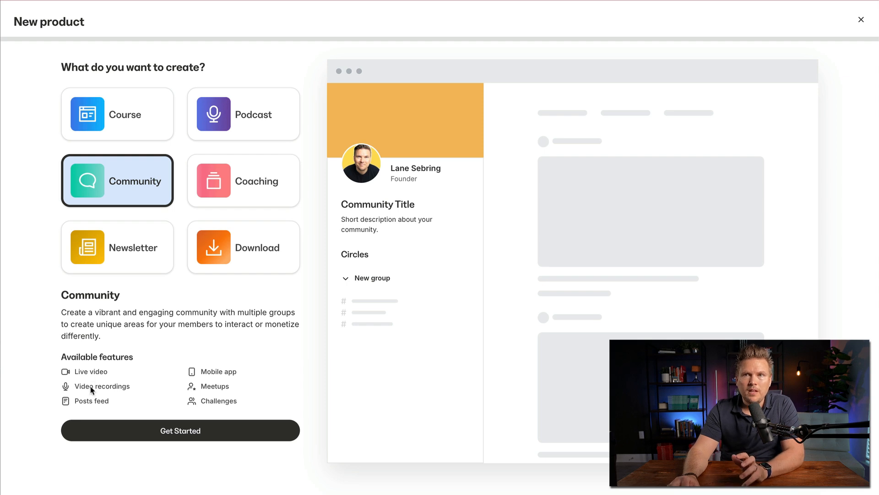
mouse_move(92, 401)
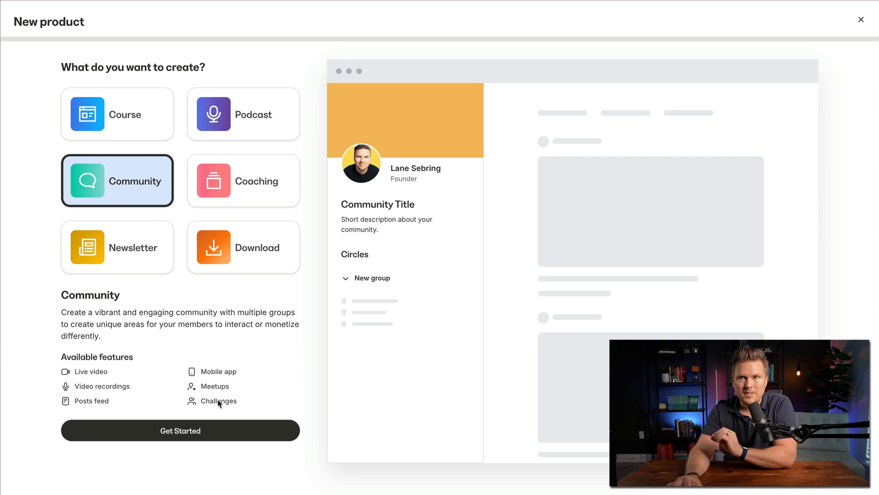
mouse_move(215, 374)
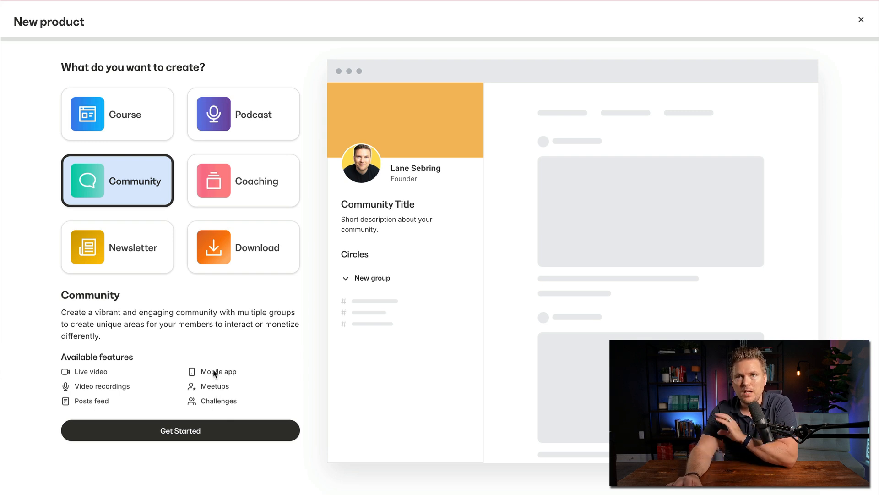
mouse_move(171, 376)
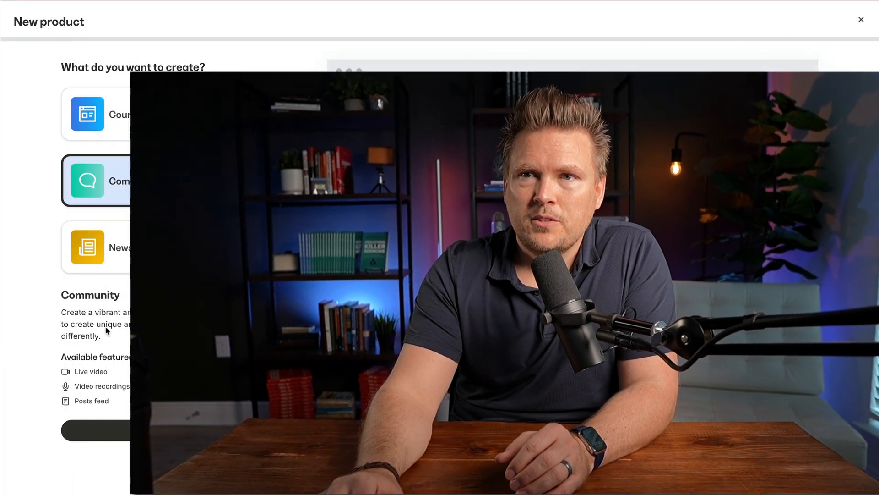
- Start setup and title the community 'My Fun New Community'
click(111, 180)
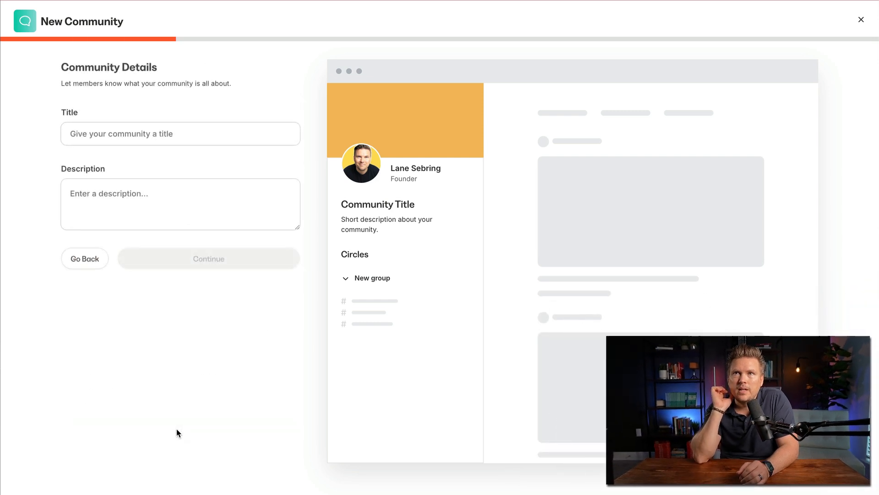
click(181, 134)
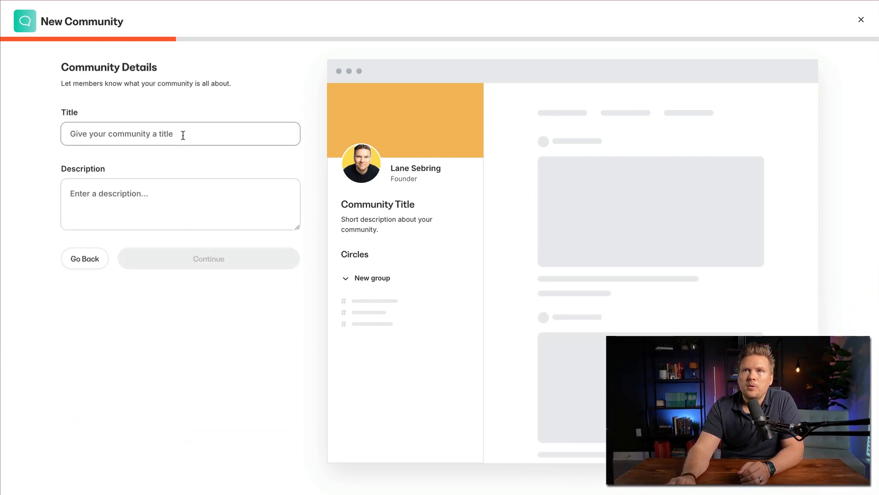
text(My Fun New Community)
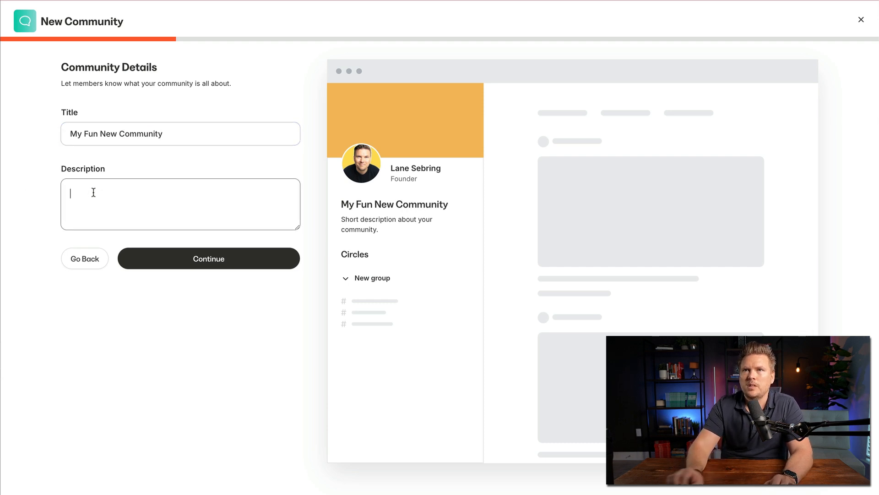
- Describe the community as helping each other build and grow amazing online businesses
text(In this com)
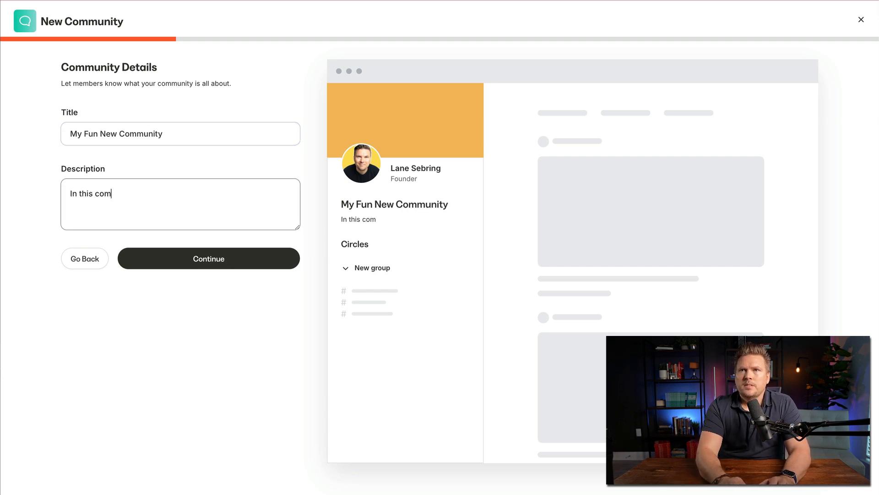
text(munity we are going to challeng)
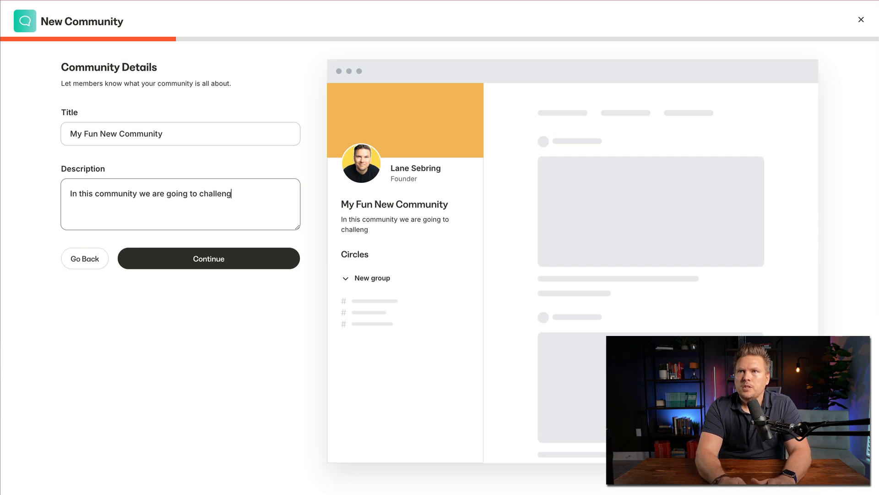
text(each other to buil)
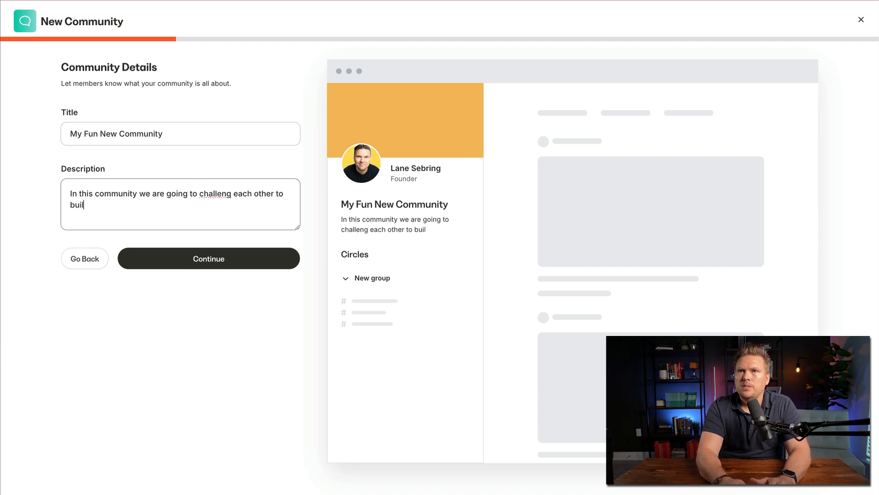
text(d and grow ama)
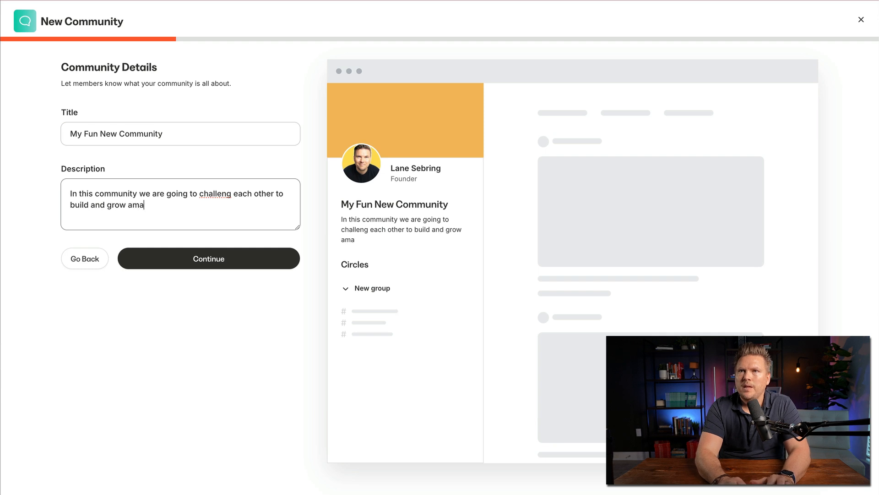
text(zing online busines)
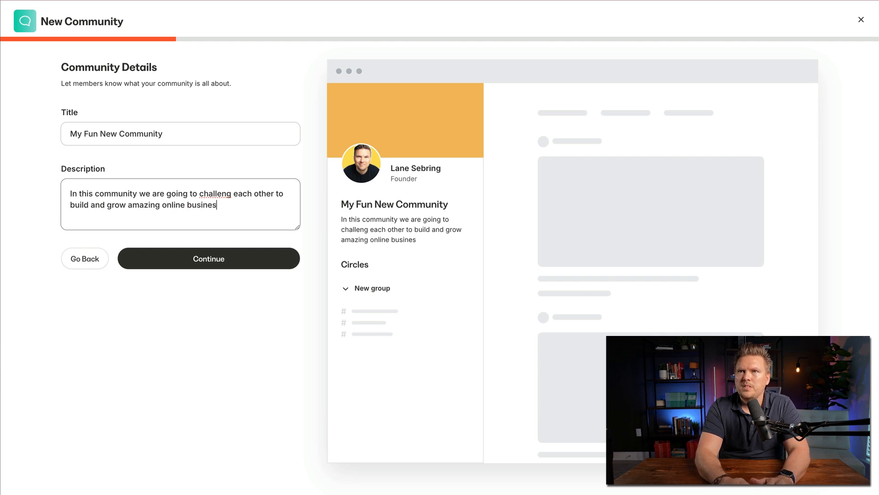
text(ses.)
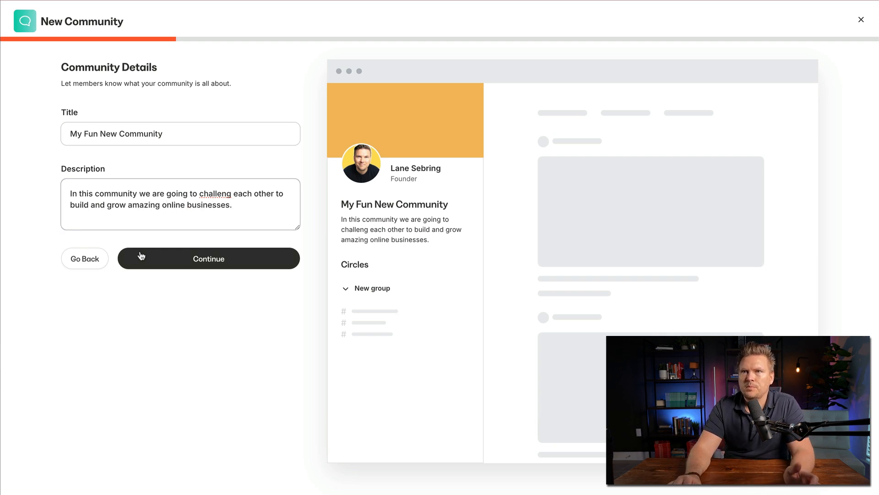
- Upload the Six-Figure Online Business Fastlane graphic as the community cover image and continue
click(208, 258)
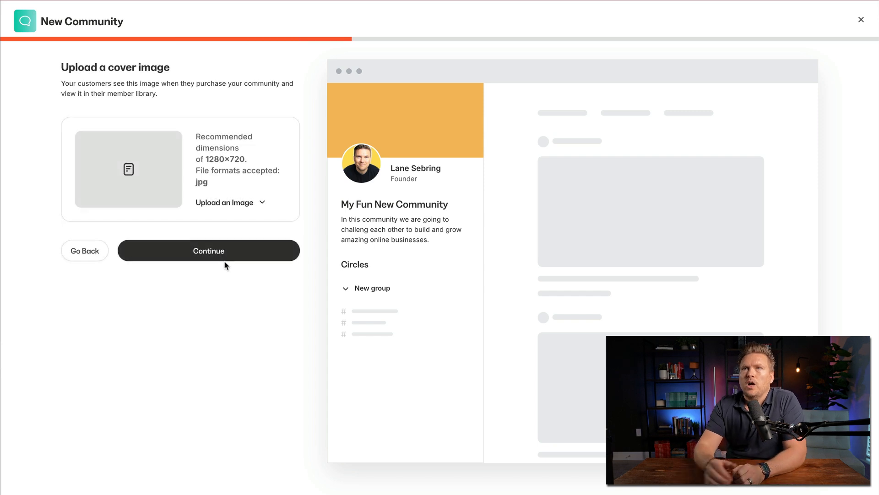
mouse_move(126, 165)
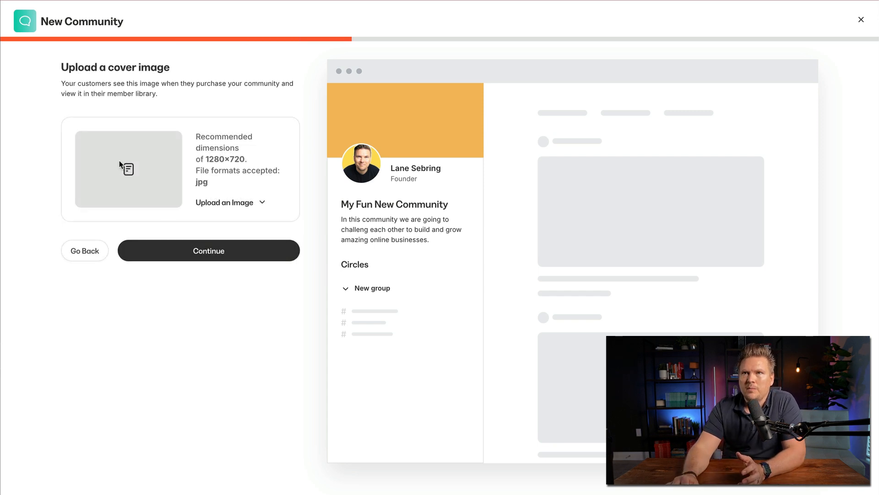
mouse_move(223, 172)
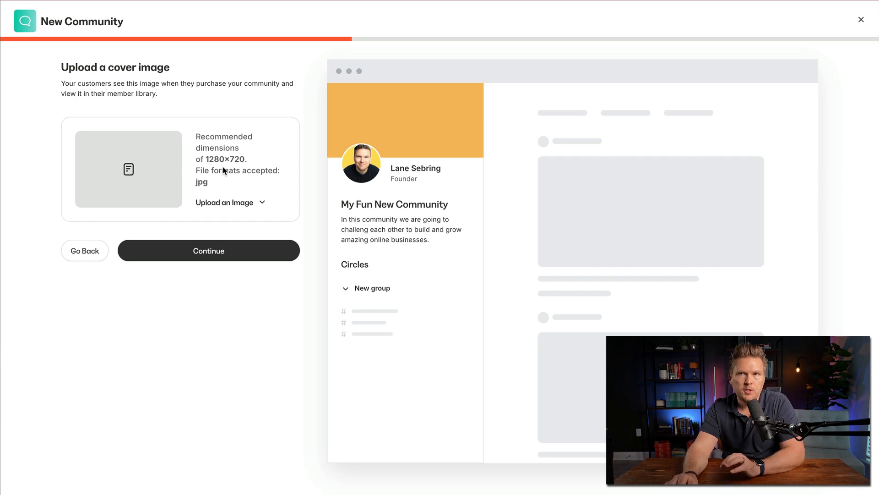
mouse_move(227, 203)
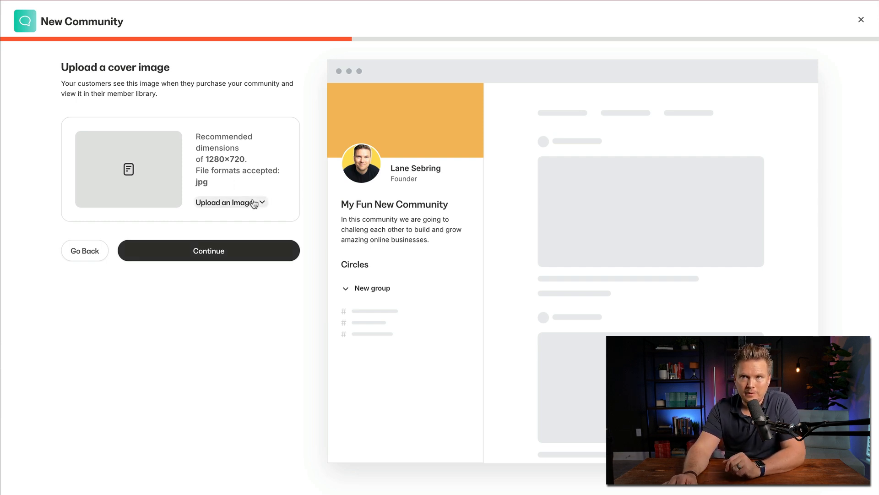
click(227, 202)
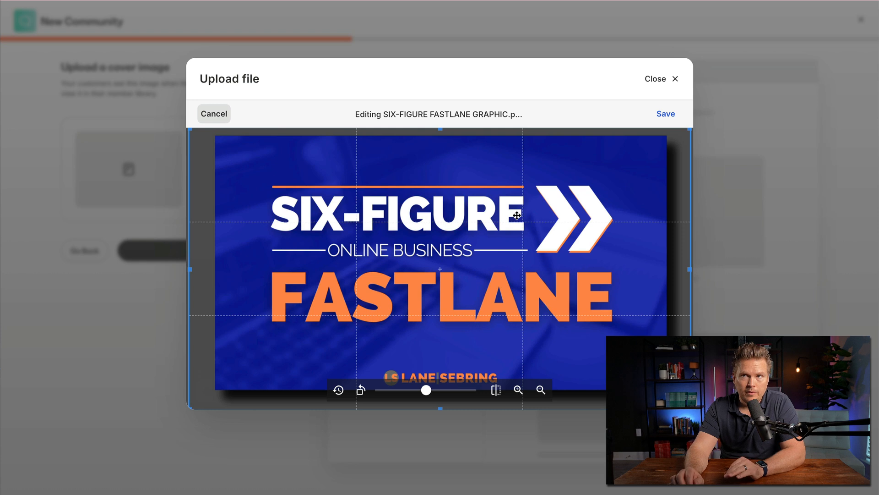
mouse_move(656, 125)
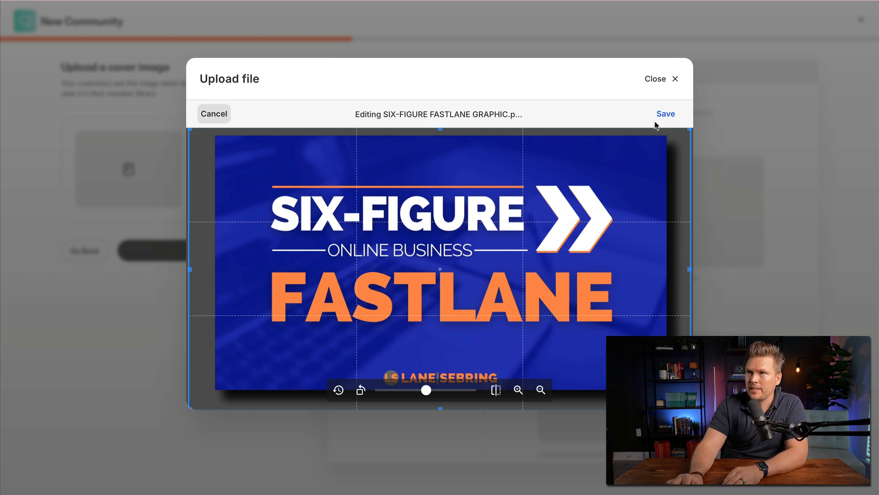
click(666, 113)
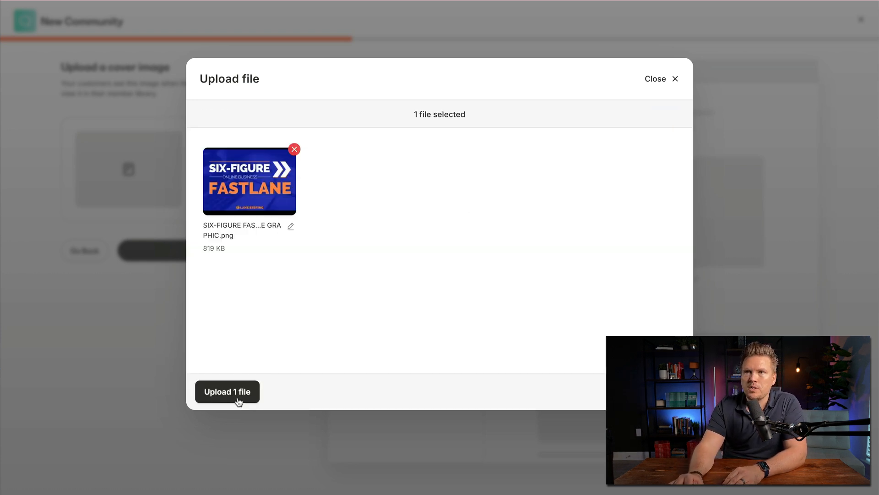
click(228, 391)
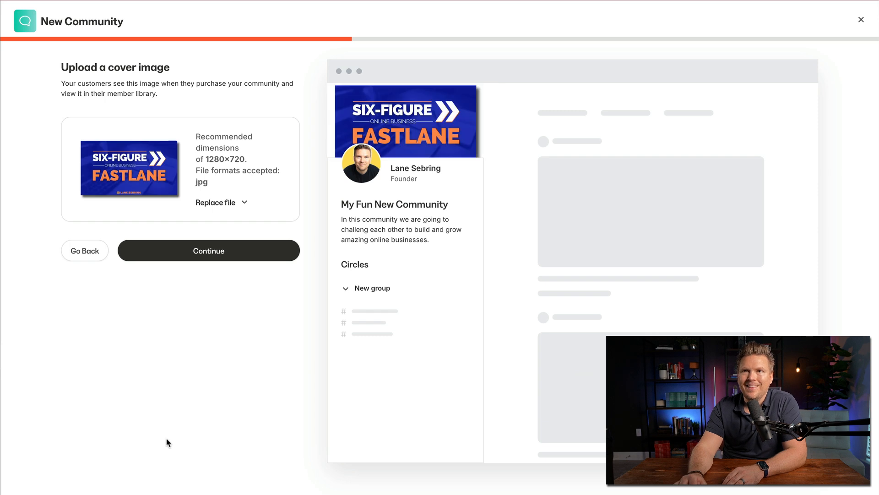
mouse_move(316, 379)
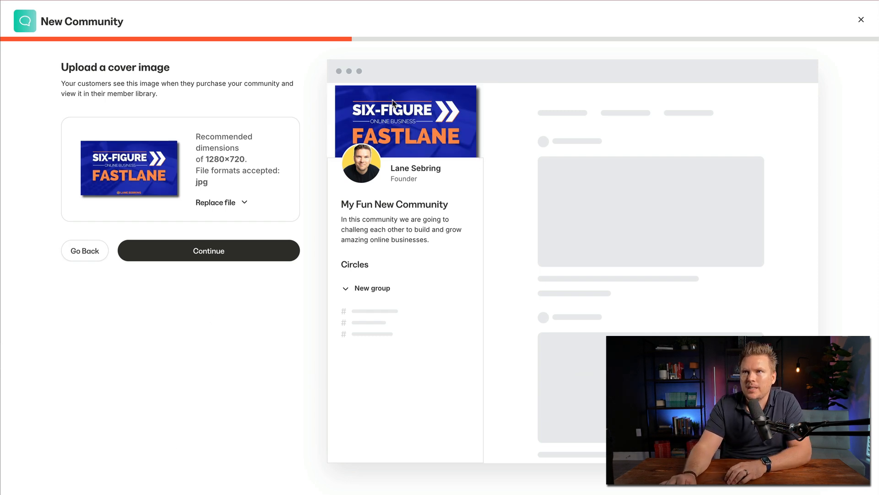
mouse_move(364, 280)
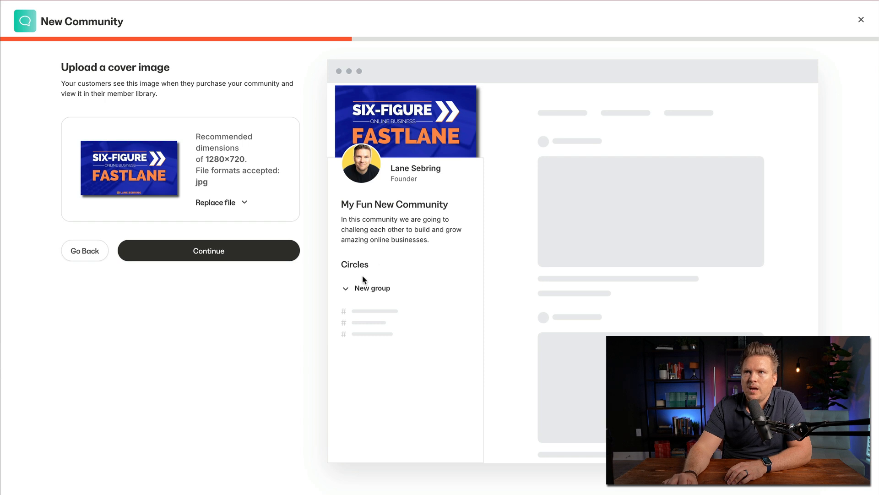
click(208, 250)
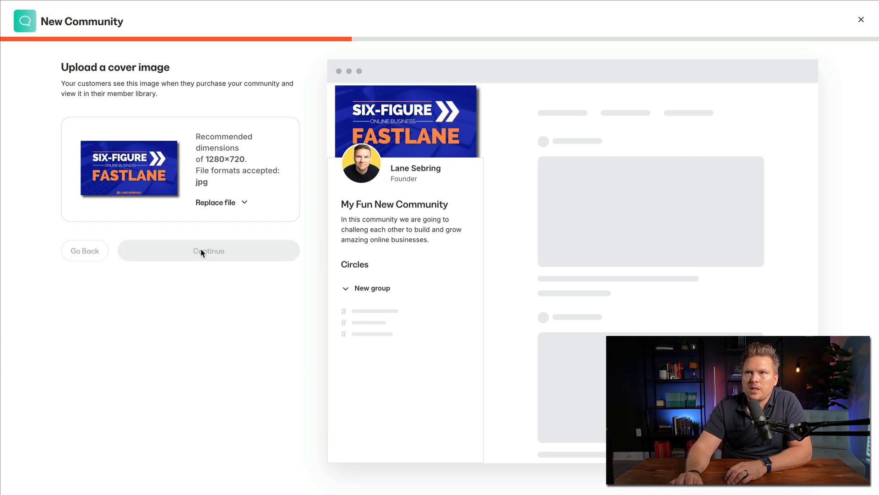
- Name the new access group 'Access Group Flagship Course' and continue to pricing
click(208, 250)
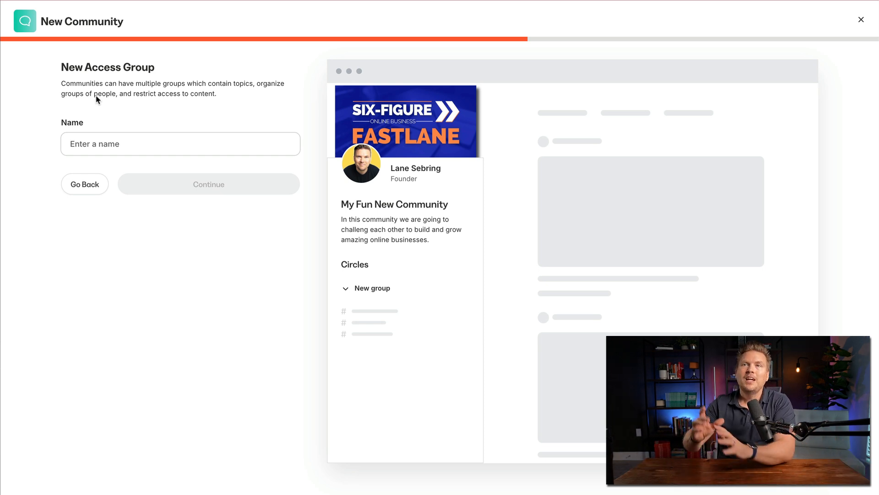
click(181, 143)
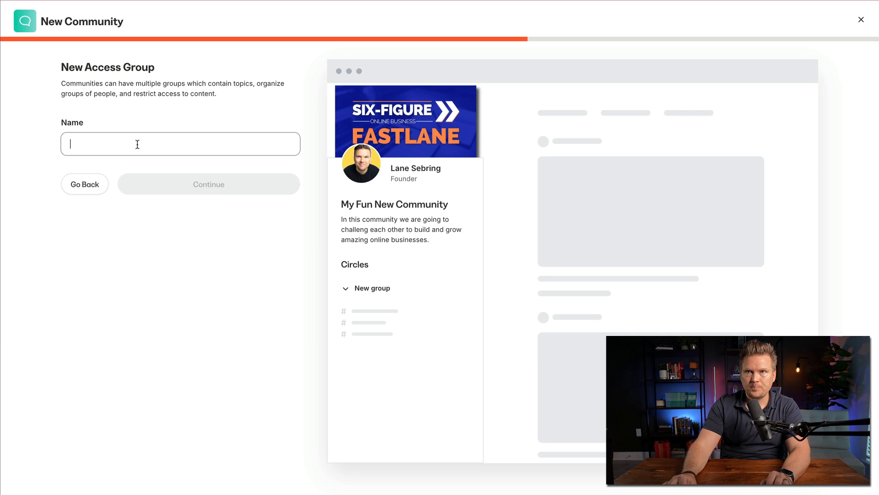
text(Acces)
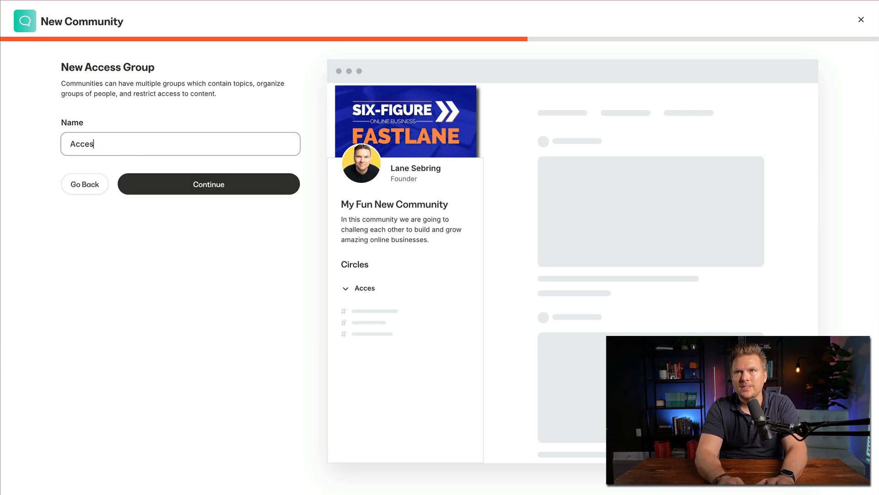
text(Access Group Flagship)
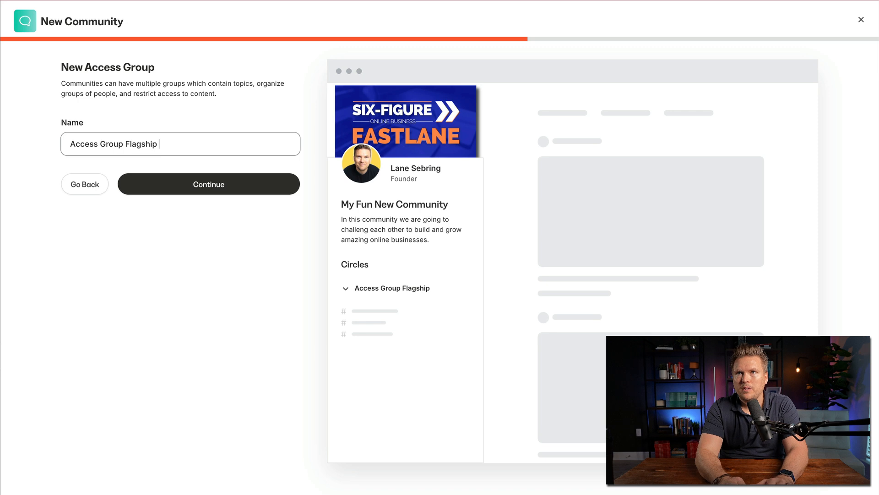
text(Course)
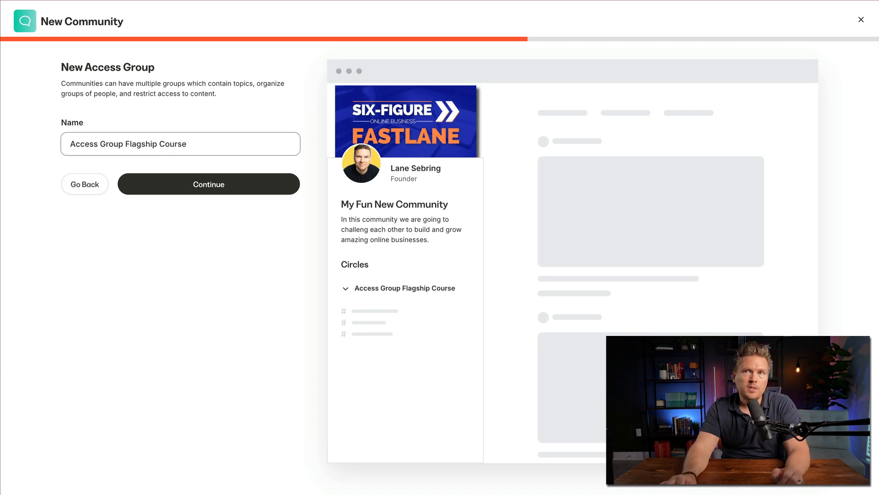
click(180, 144)
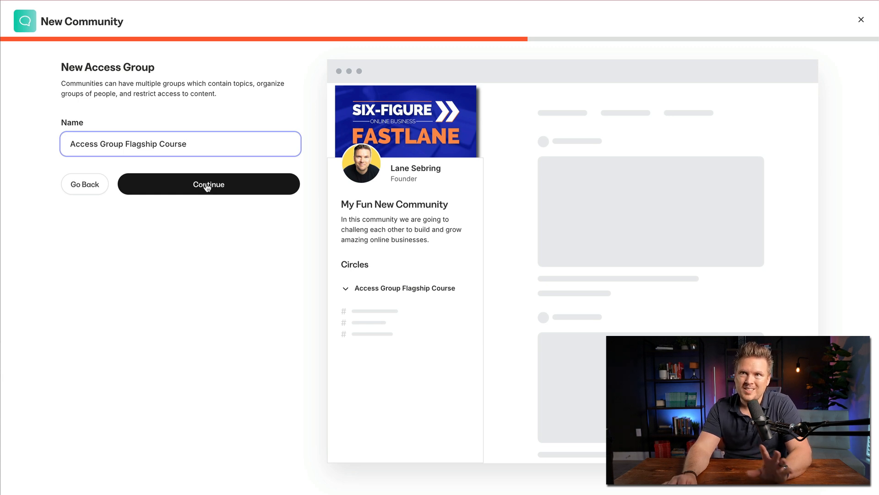
click(208, 184)
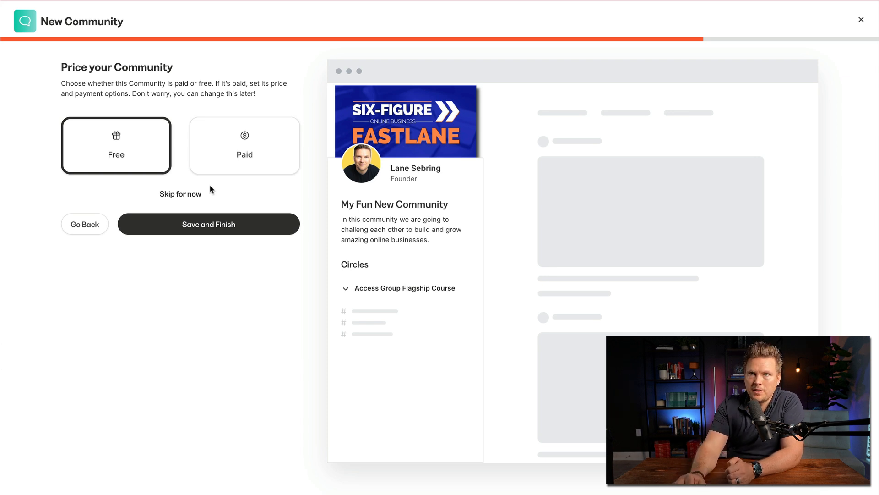
- View the Paid pricing option, then skip pricing to finish creating the community
click(243, 146)
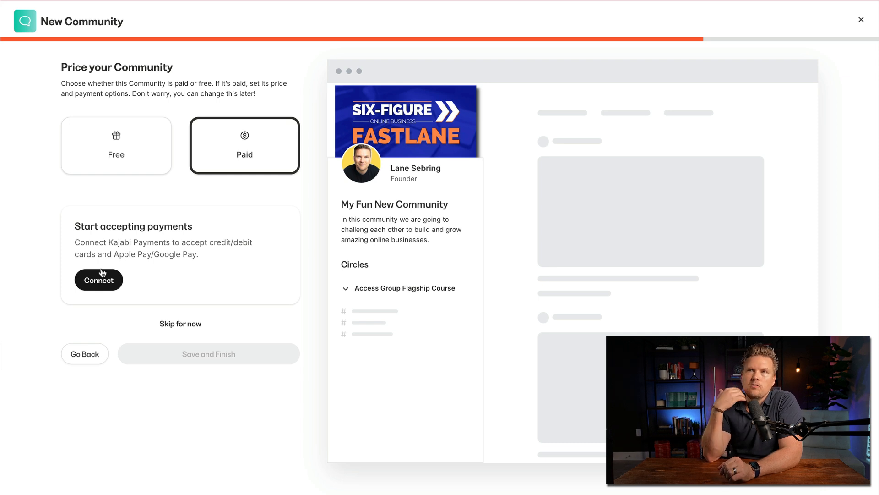
mouse_move(180, 323)
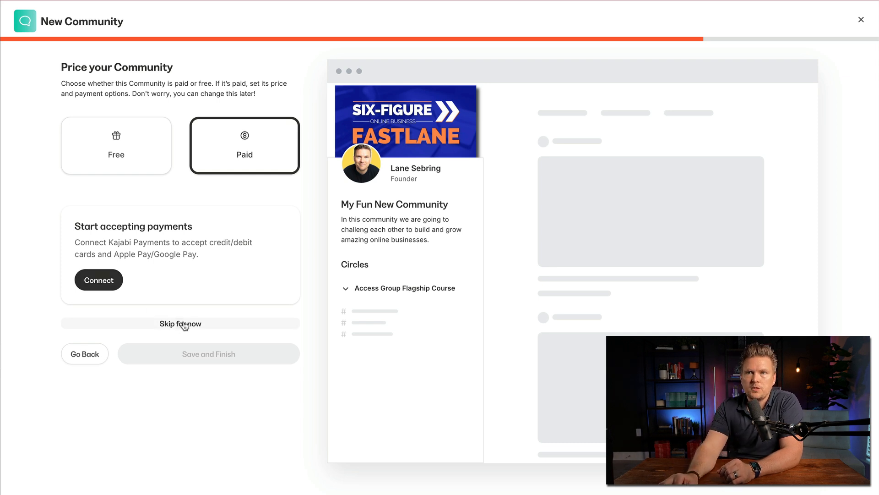
click(180, 323)
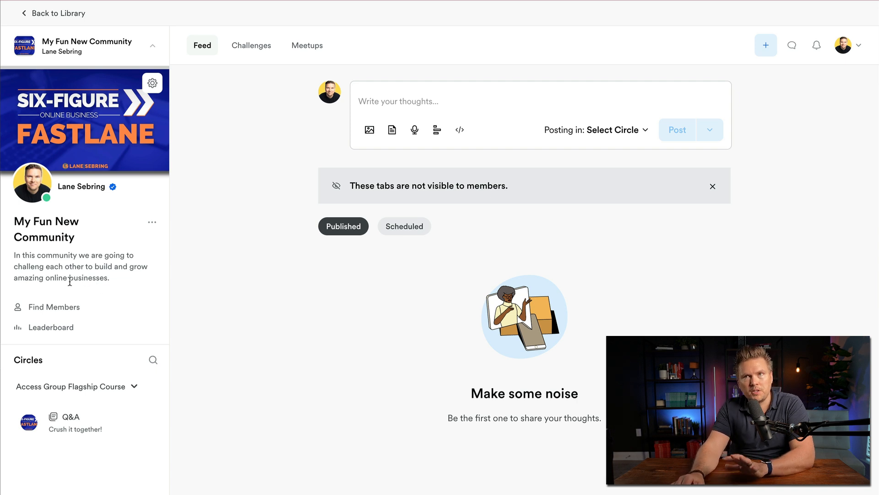
mouse_move(69, 307)
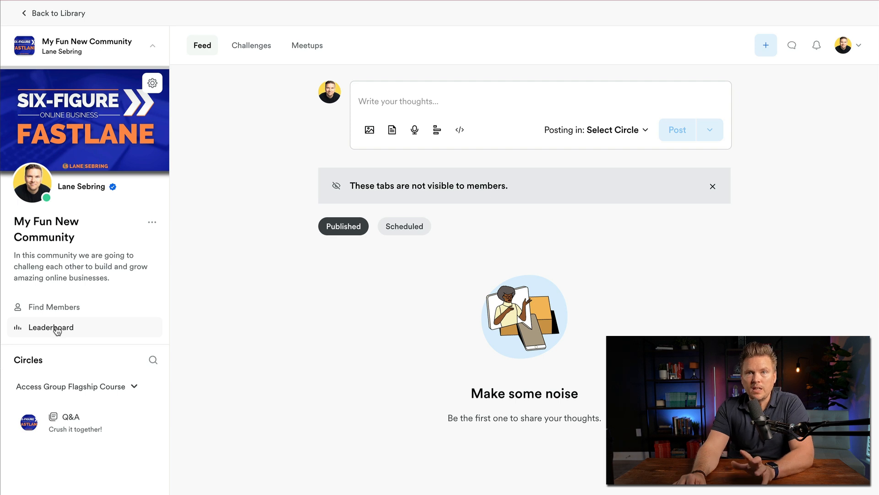
- Open the community's Leaderboard from the sidebar
click(49, 327)
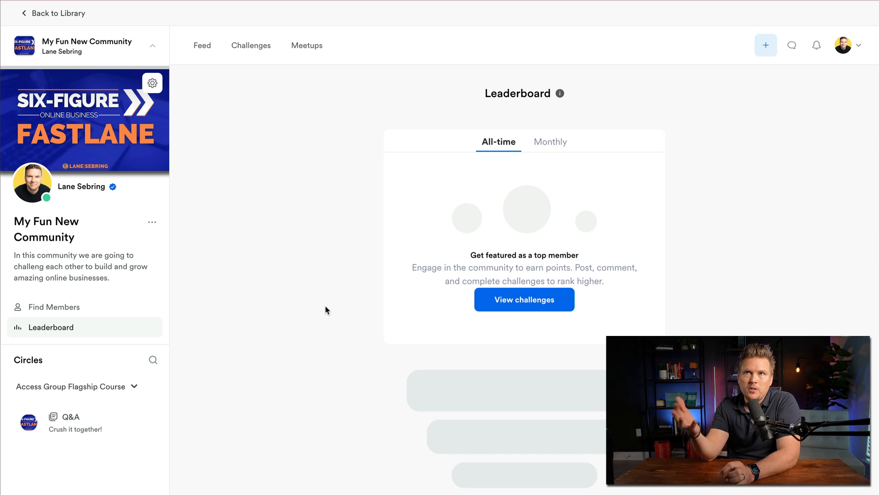
mouse_move(445, 179)
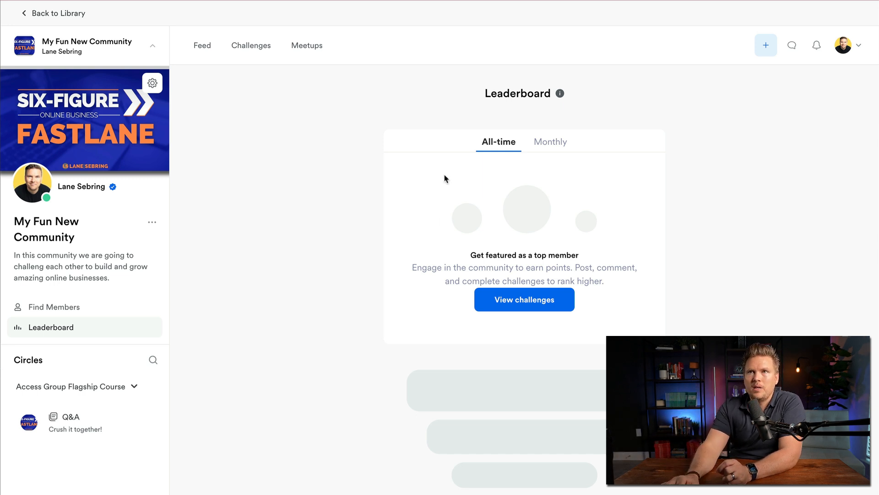
- Return to the community Feed from the leaderboard
click(202, 46)
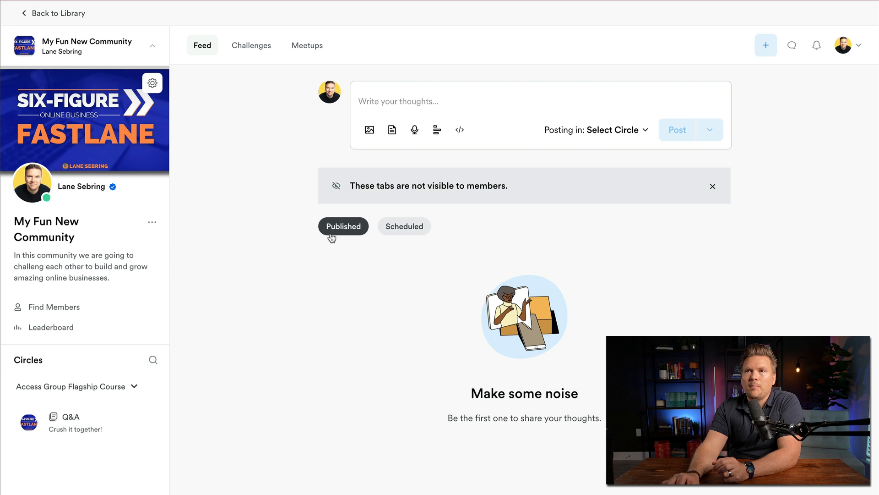
mouse_move(405, 342)
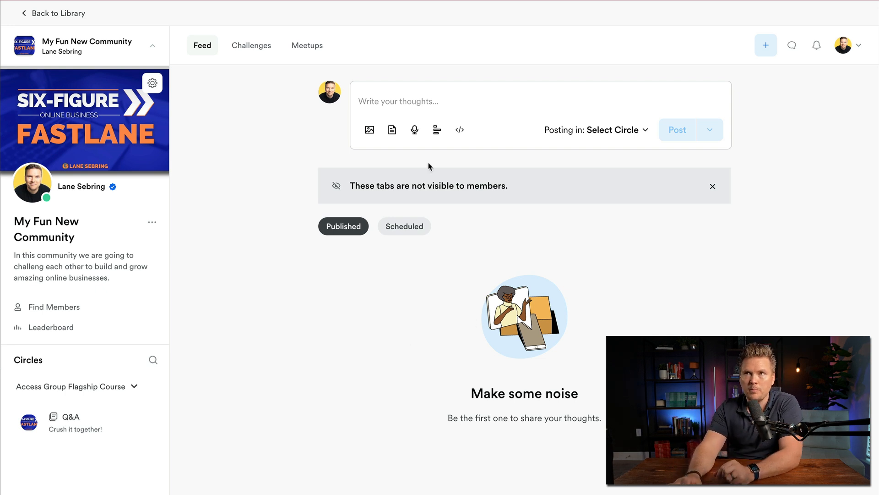
- Open the community's Challenges section
click(251, 45)
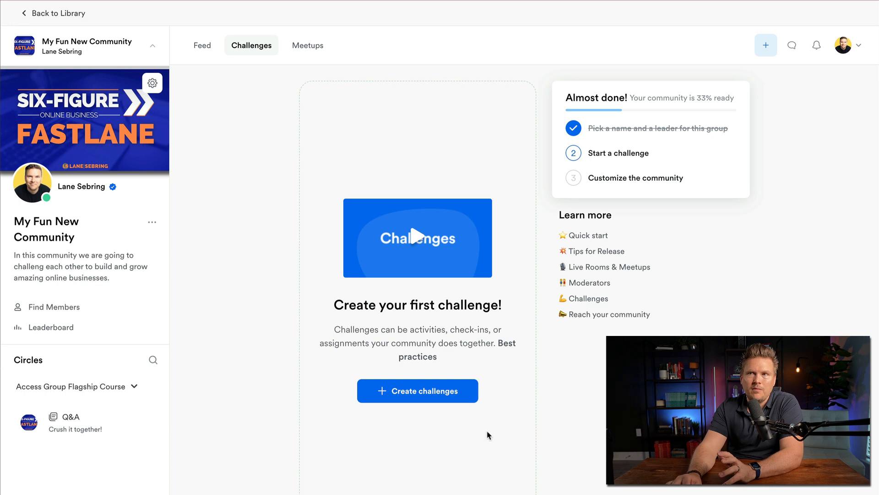
mouse_move(532, 407)
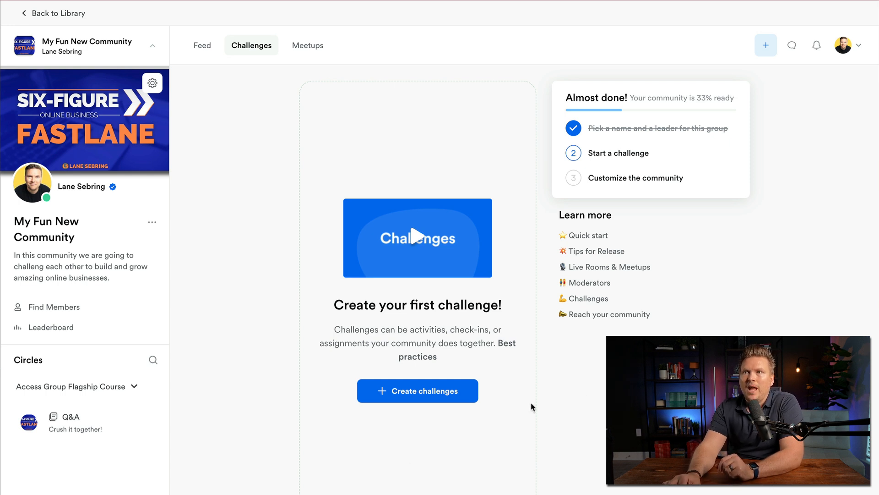
mouse_move(588, 235)
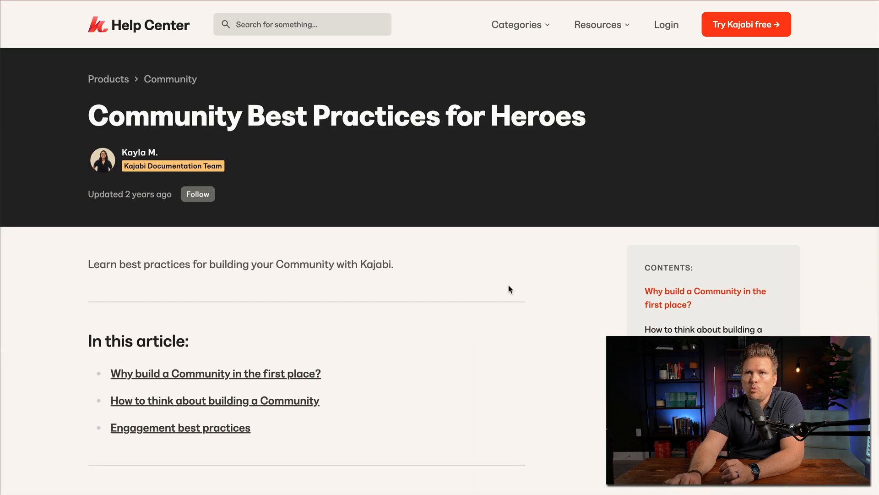
- Scroll the Community Best Practices for Heroes help article
scroll(down, 3)
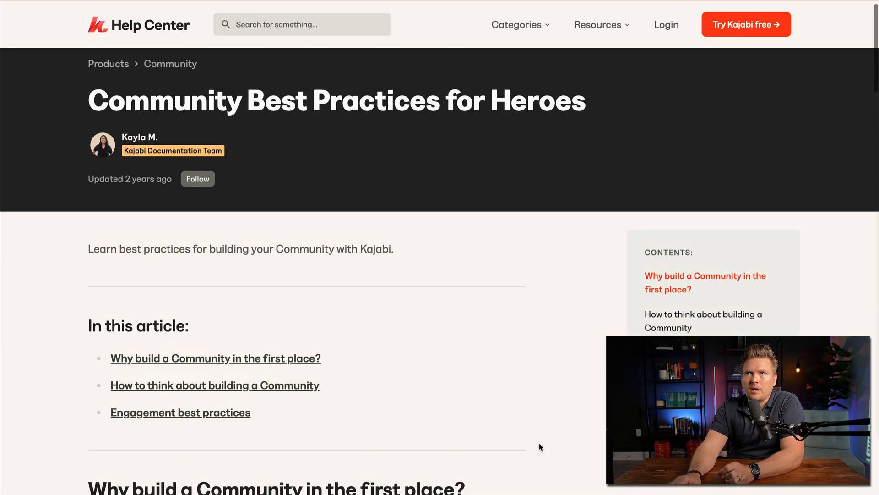
- Read the 'Why build a Community' section, then open the community's Meetups page
scroll(down, 3)
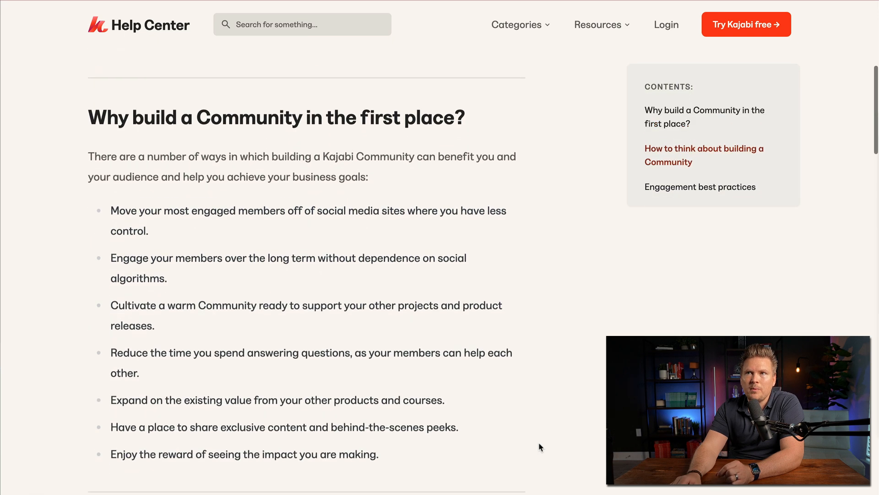
scroll(down, 3)
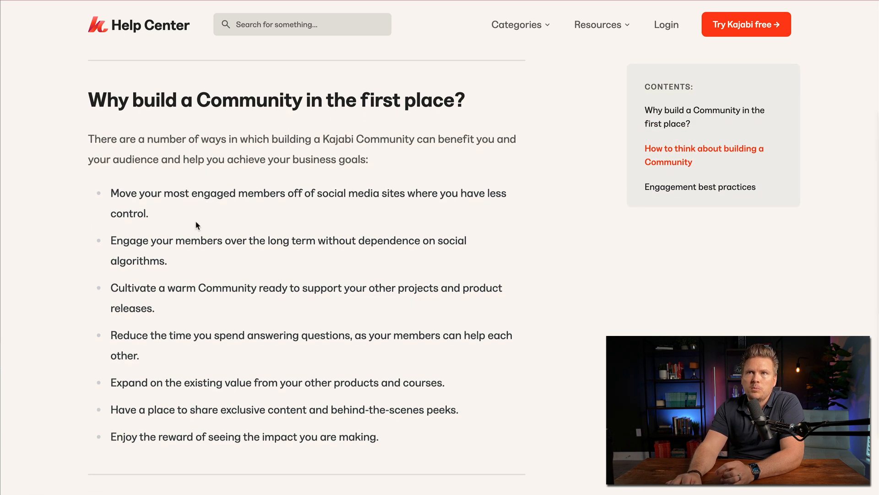
mouse_move(375, 228)
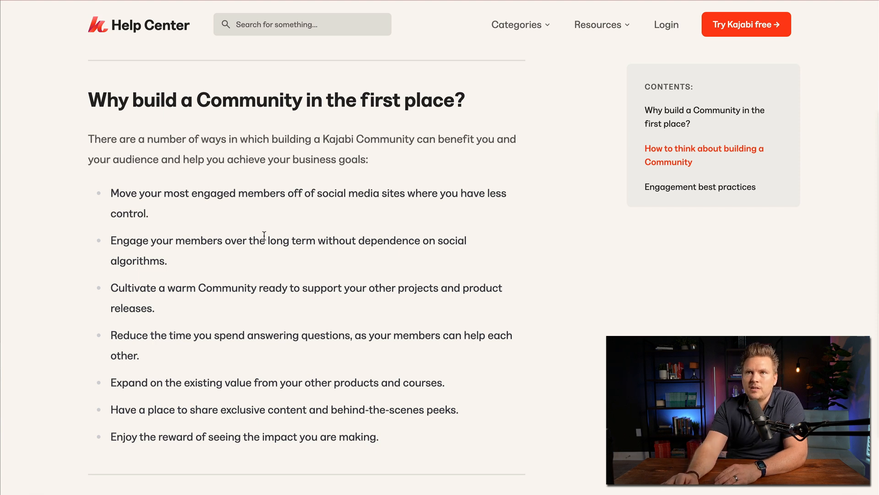
mouse_move(174, 243)
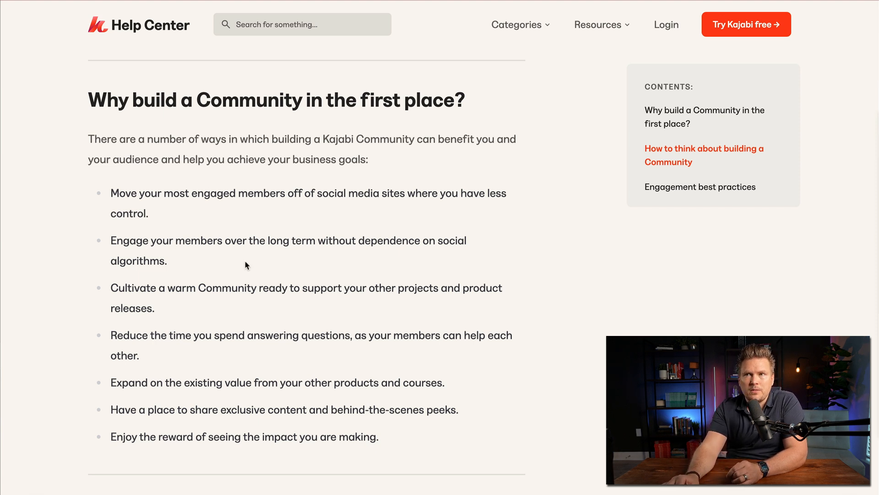
mouse_move(250, 259)
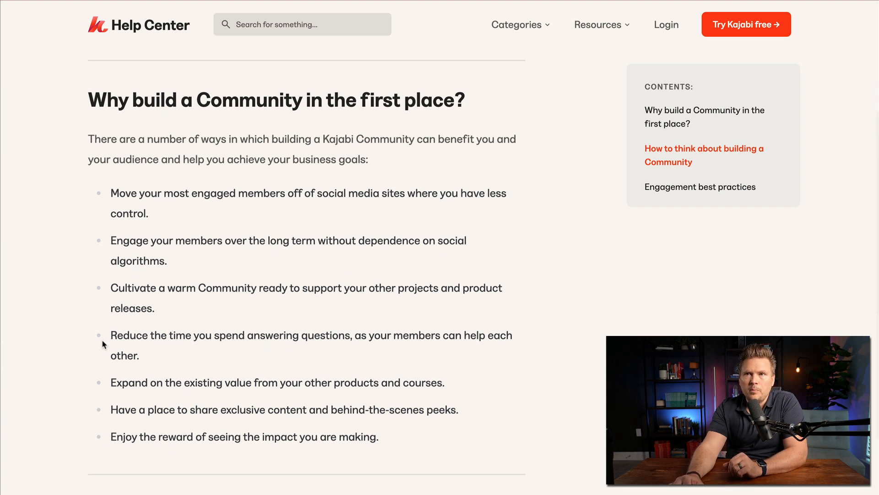
mouse_move(269, 351)
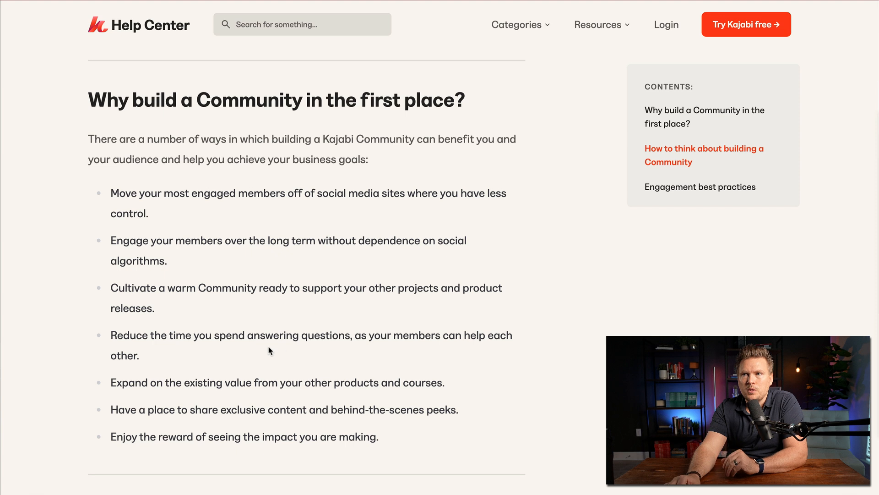
mouse_move(199, 350)
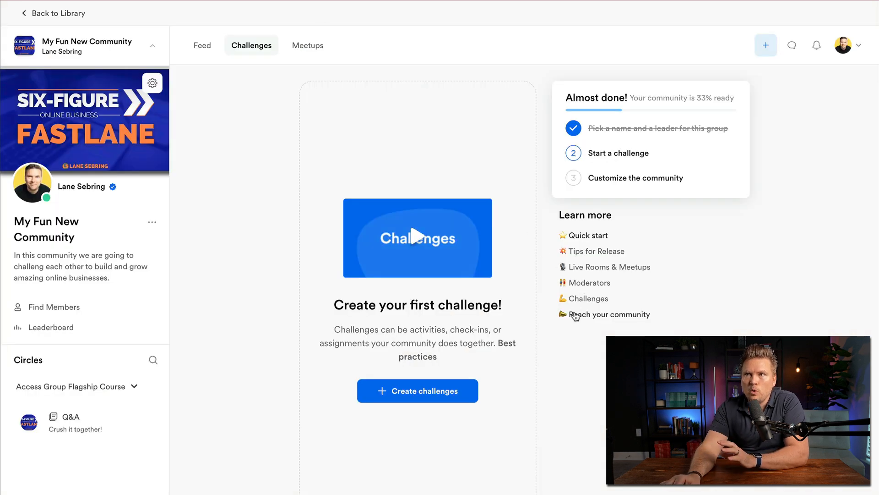
click(308, 46)
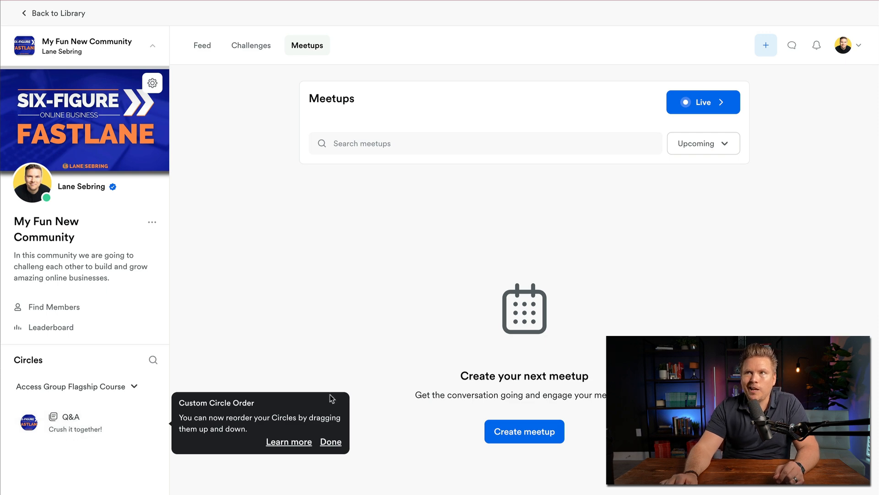
- Dismiss the Custom Circle Order tip on the empty Meetups page
click(330, 441)
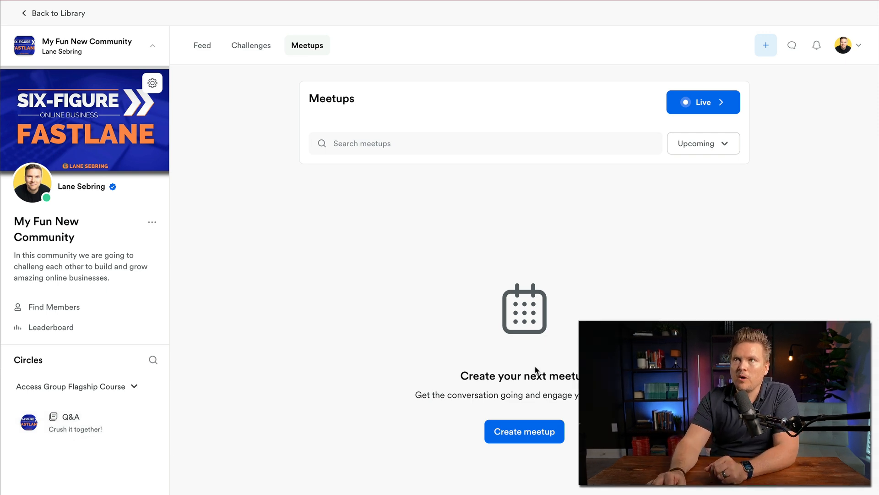